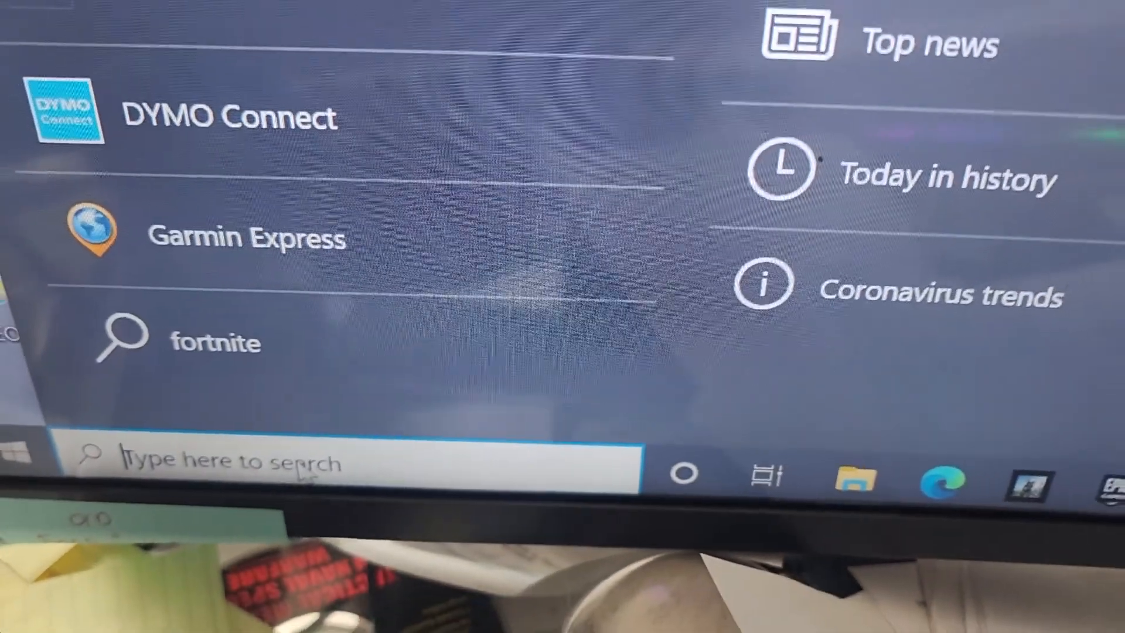
Search 'serv' from the taskbar and launch the Services app
text(serv)
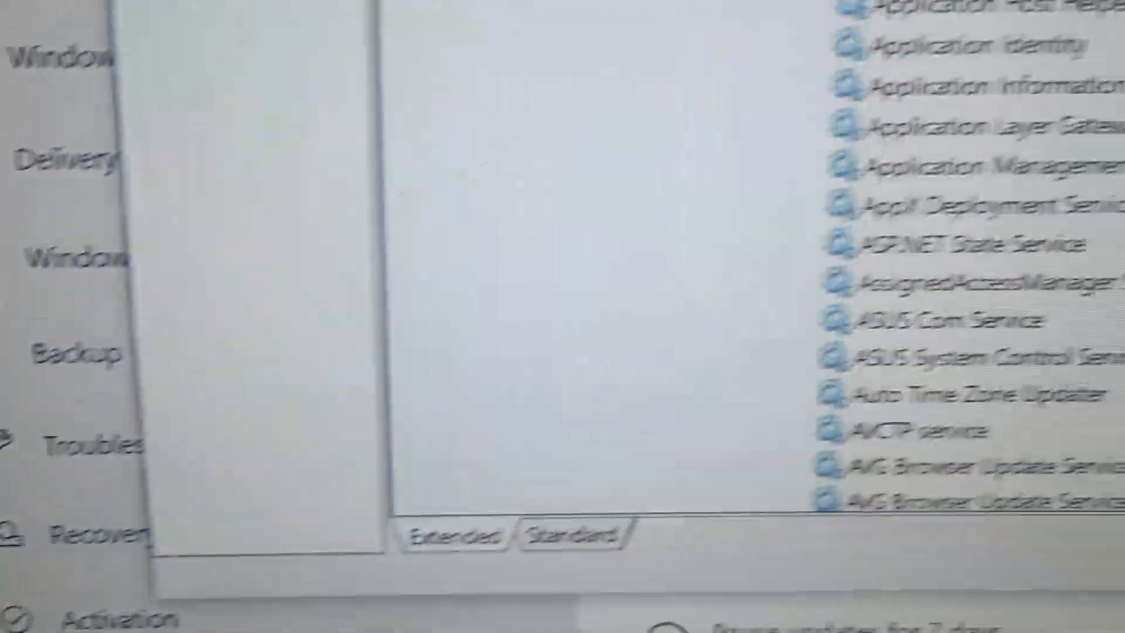
Scroll to the Windows Update service and open its Properties dialog
scroll(down, 3)
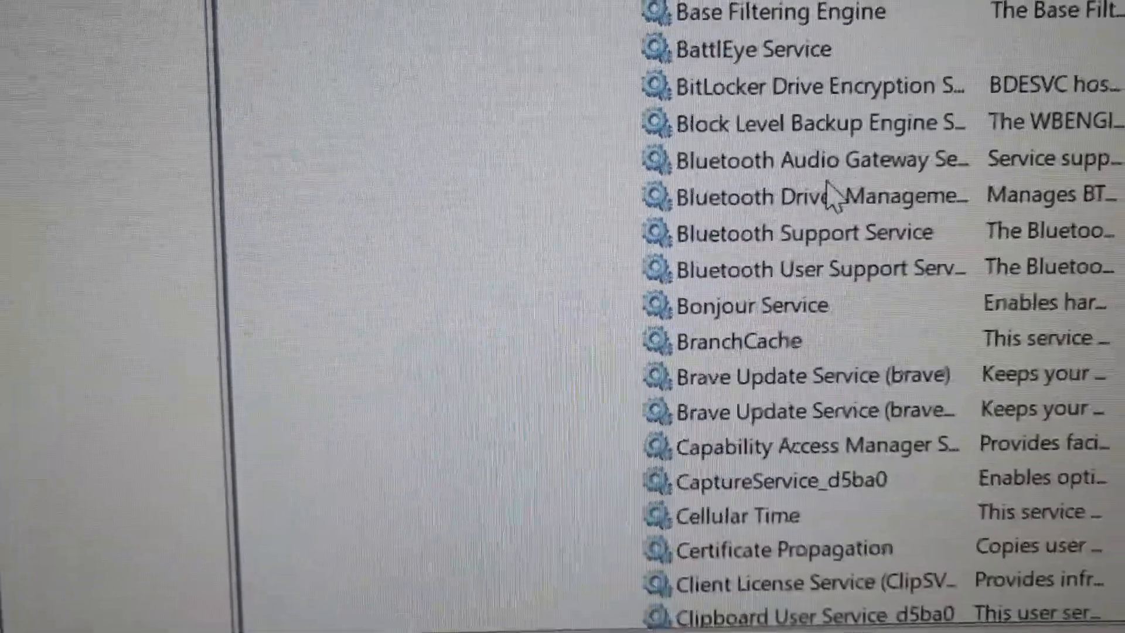
scroll(down, 3)
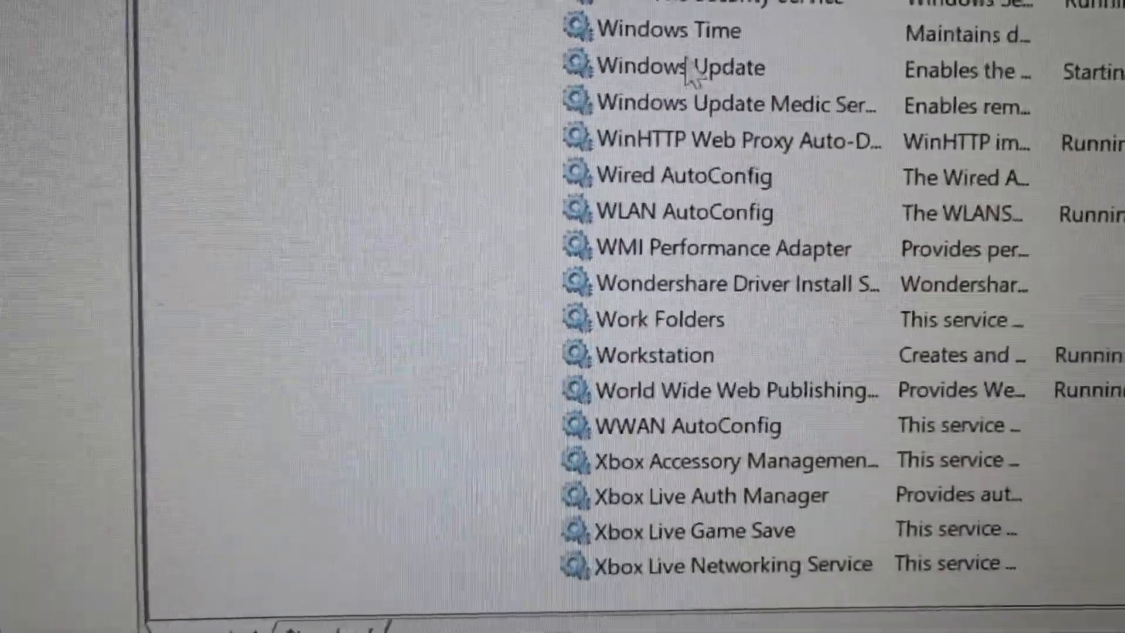
click(661, 67)
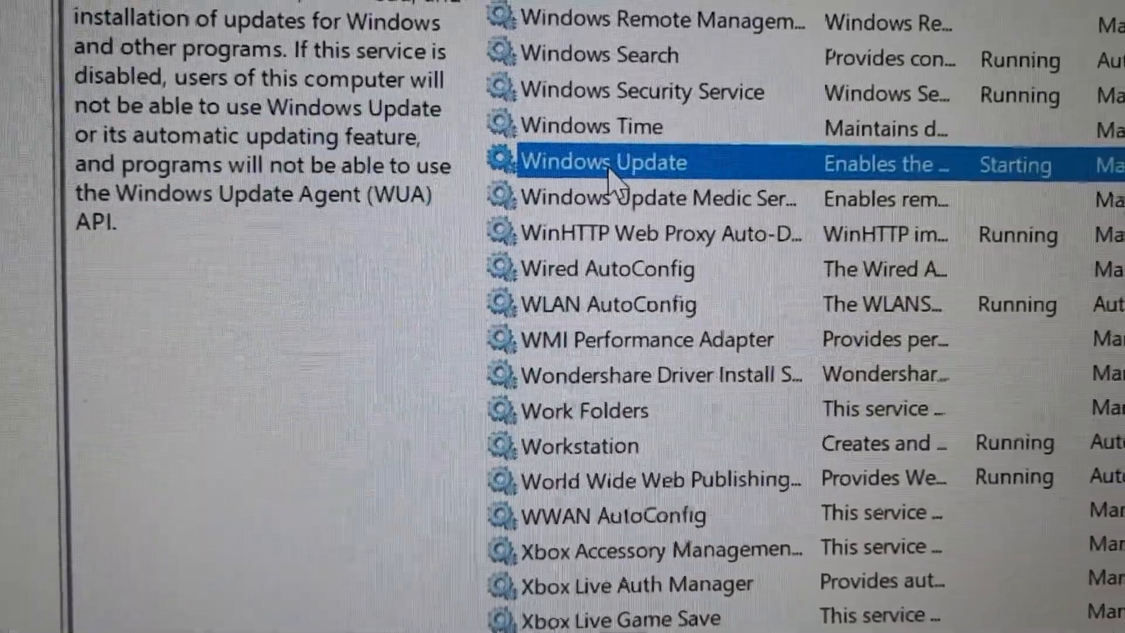
double_click(605, 162)
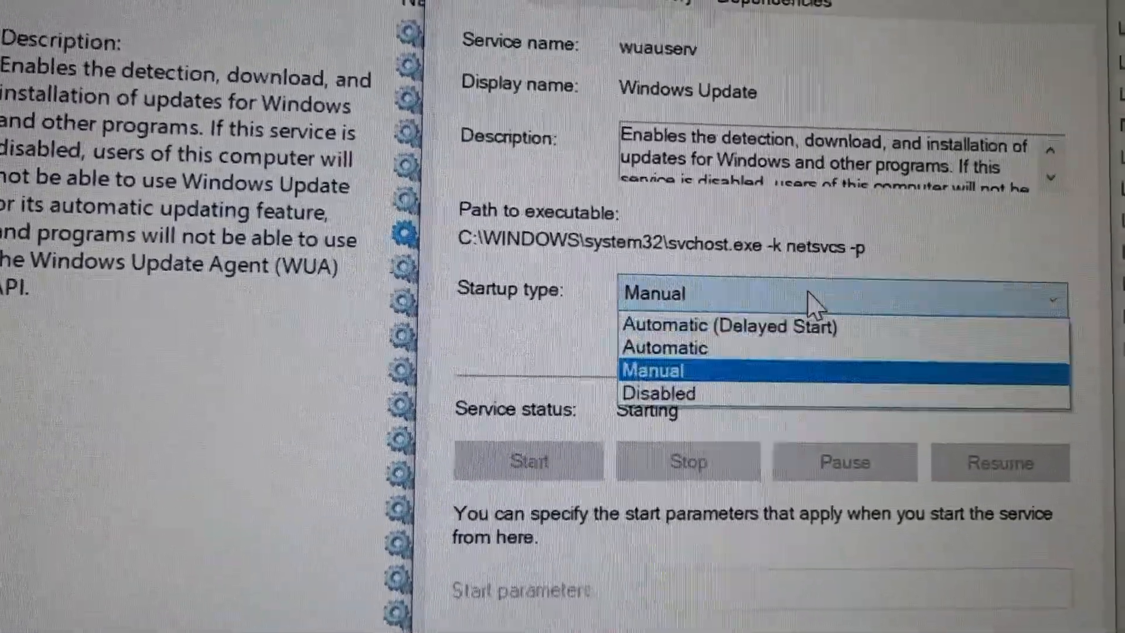
Set Windows Update's startup type to Disabled and confirm with OK
click(656, 392)
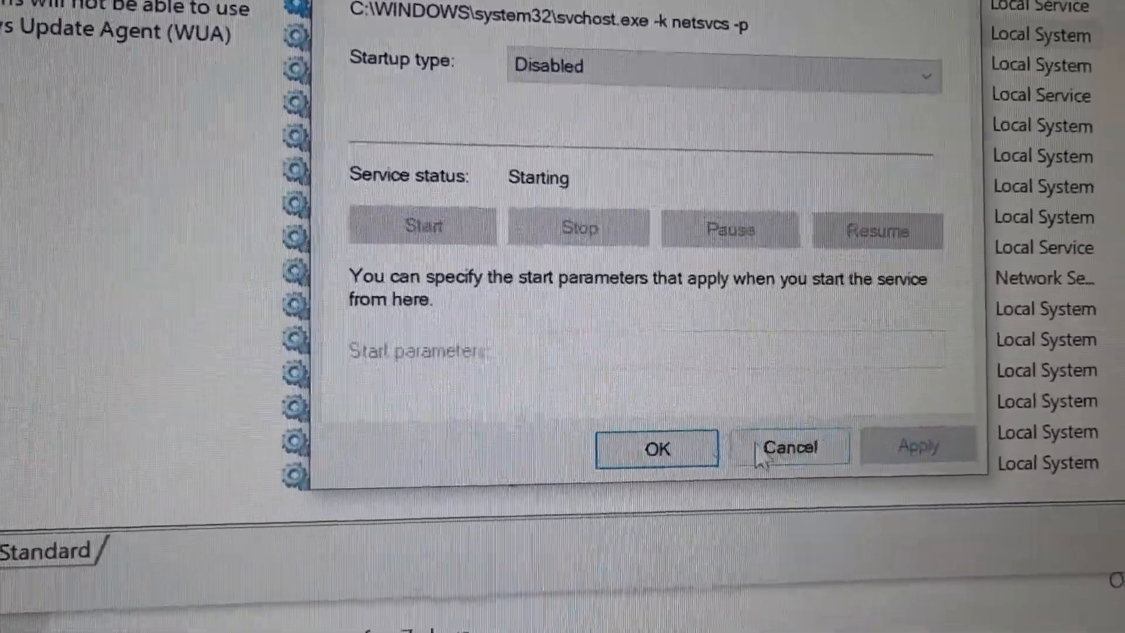
click(655, 448)
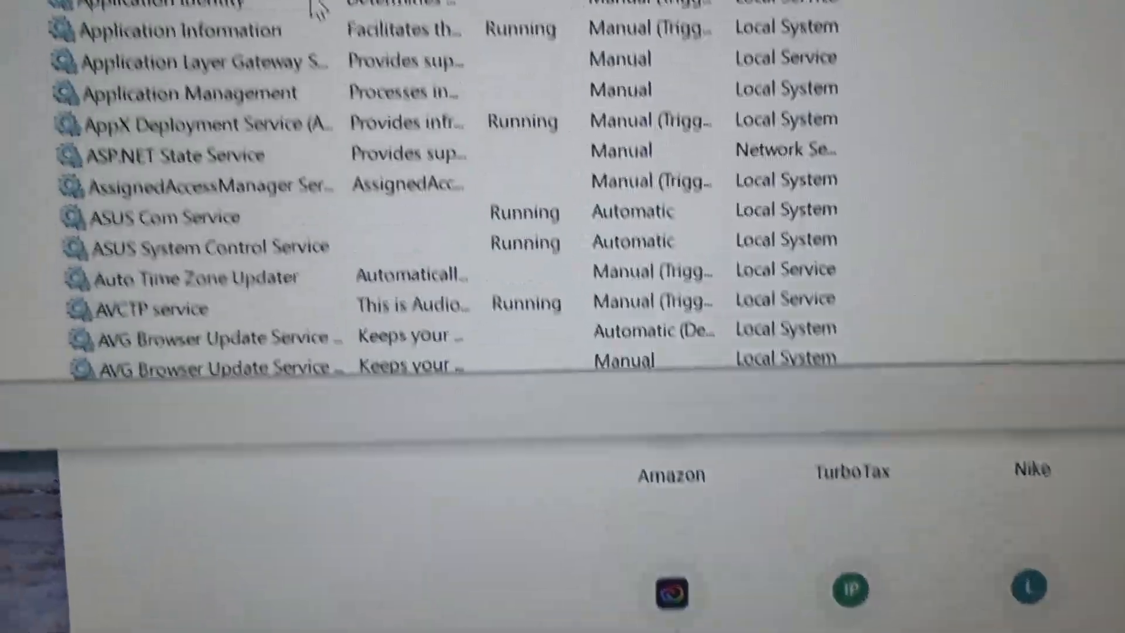
Reopen Windows Update's Properties to confirm it is Disabled and Stopped
scroll(down, 3)
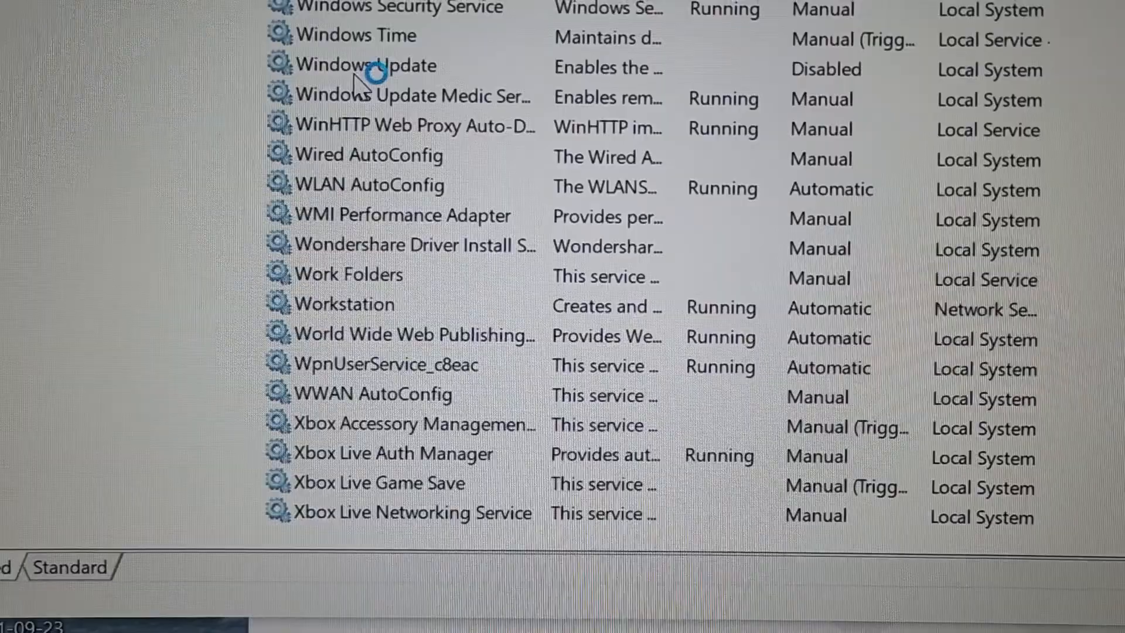
double_click(362, 65)
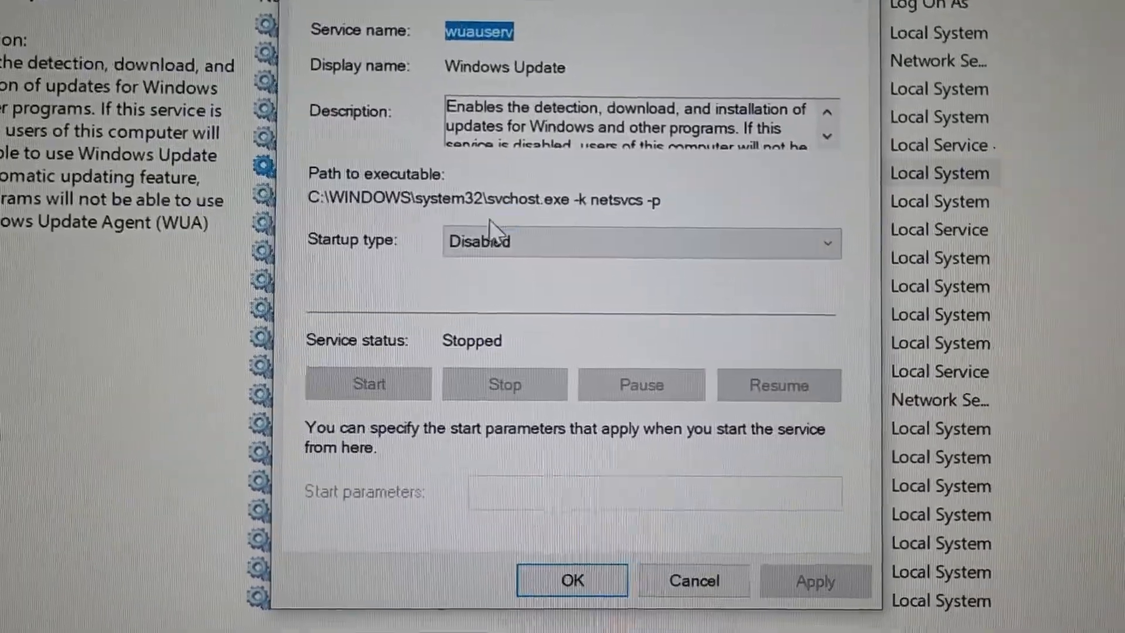
Change Windows Update's startup type to Automatic and apply it
click(631, 242)
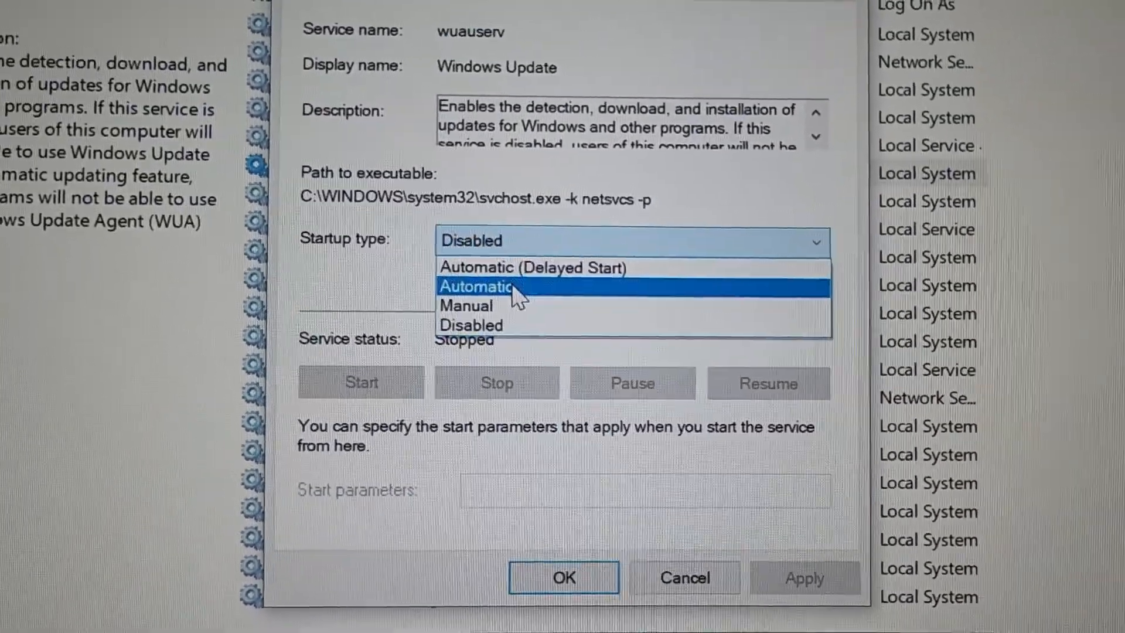
click(476, 285)
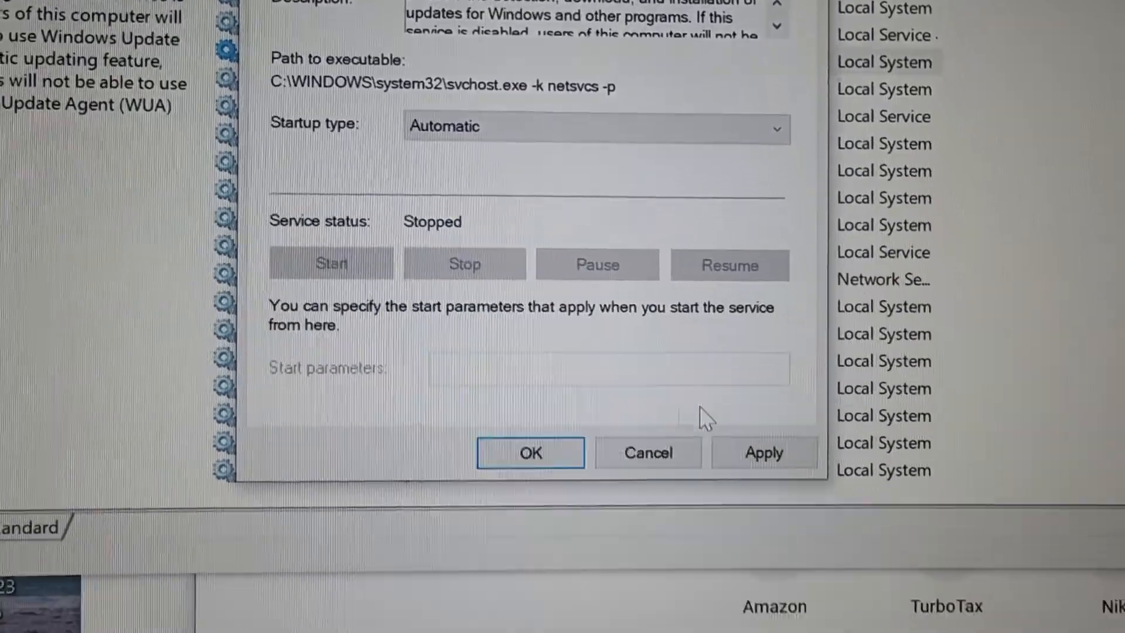
click(530, 452)
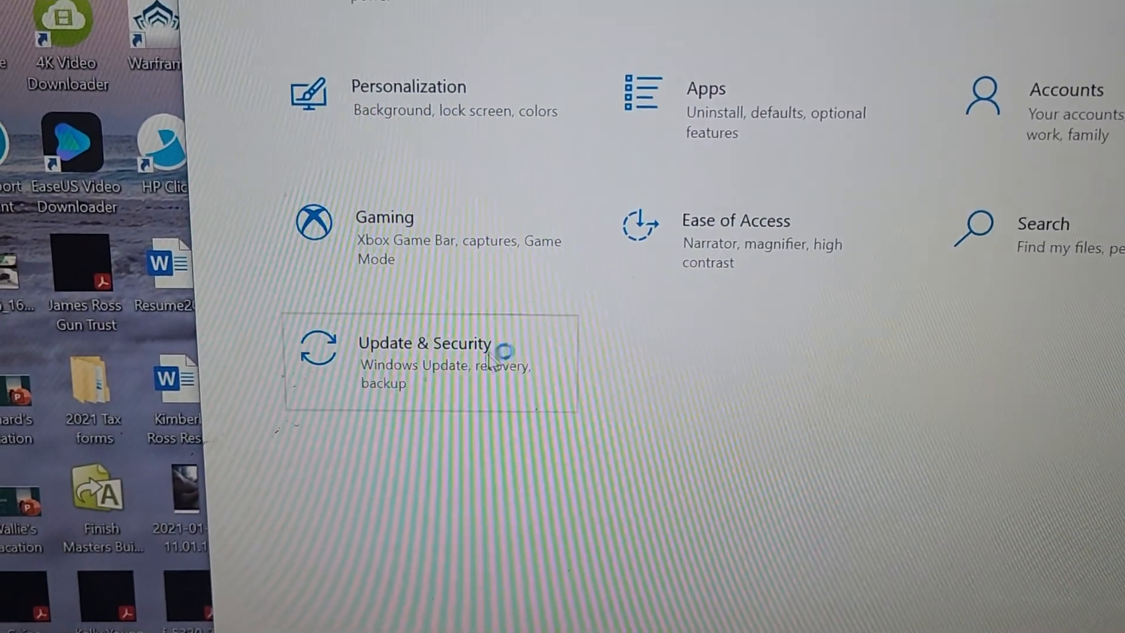
Go to Update & Security, then the Windows Update page to check for updates
click(423, 343)
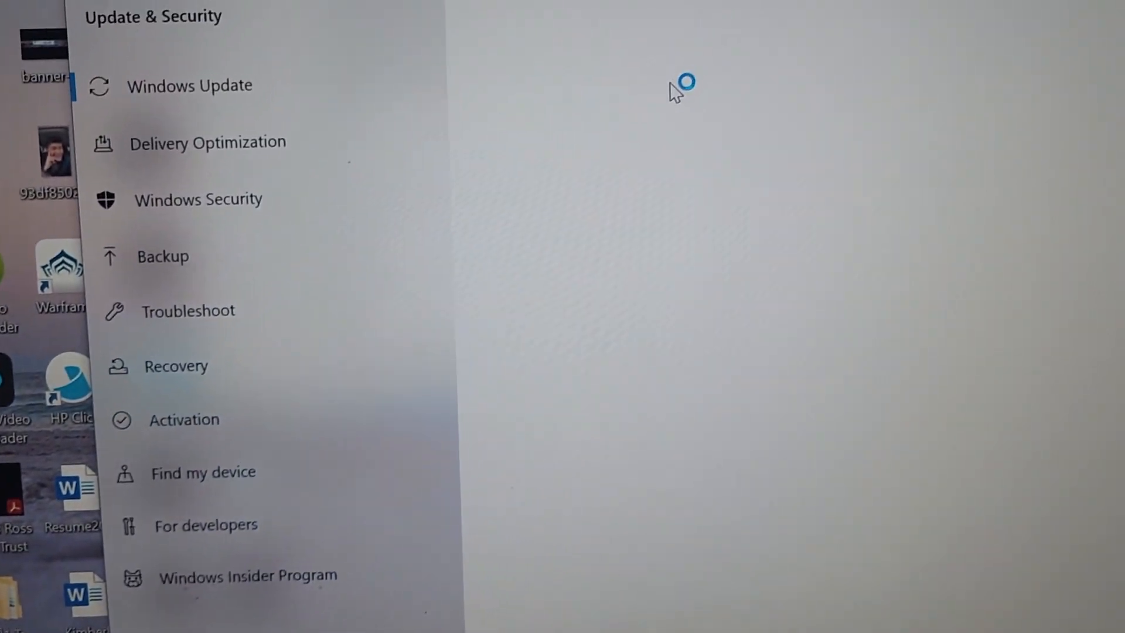
click(189, 84)
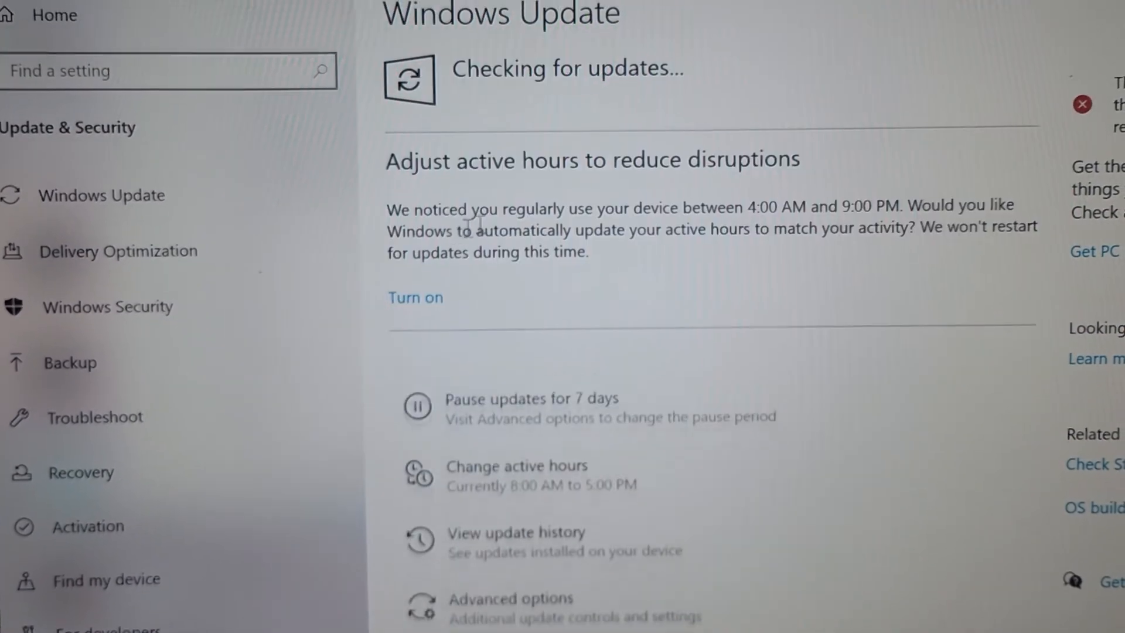